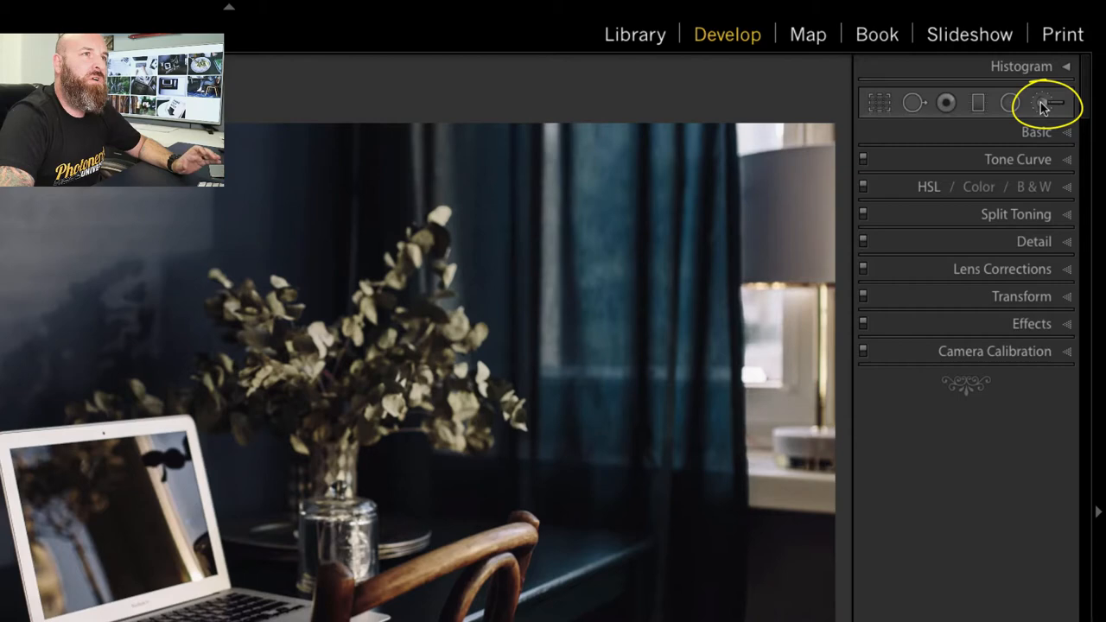
Step: Open the Adjustment Brush panel, with exposure set at 3.45
click(1046, 102)
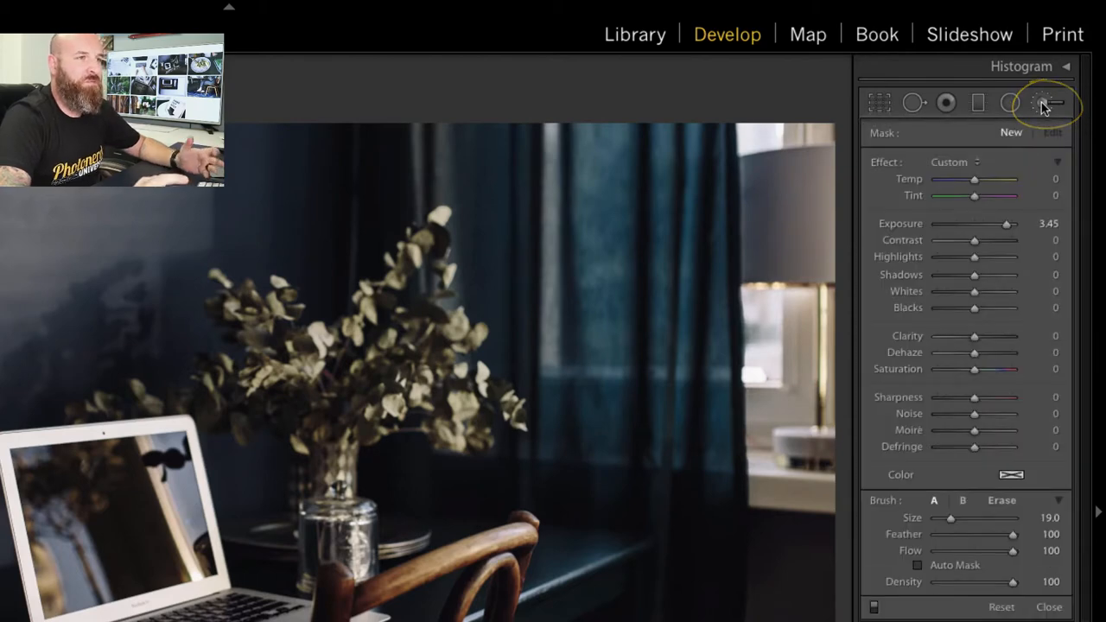
mouse_move(1045, 102)
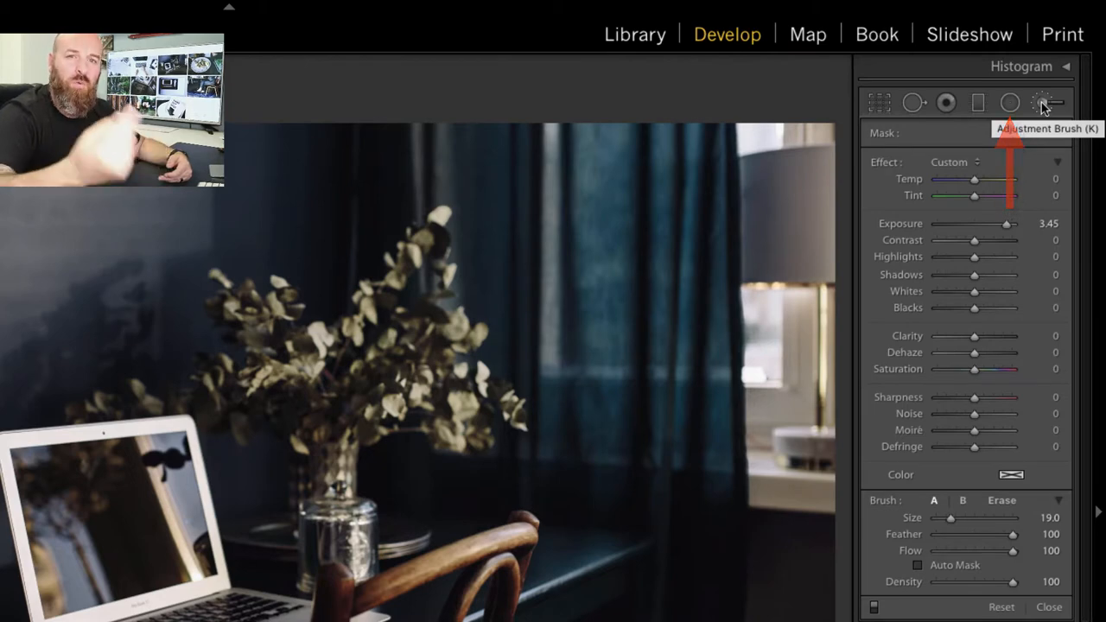
click(1046, 103)
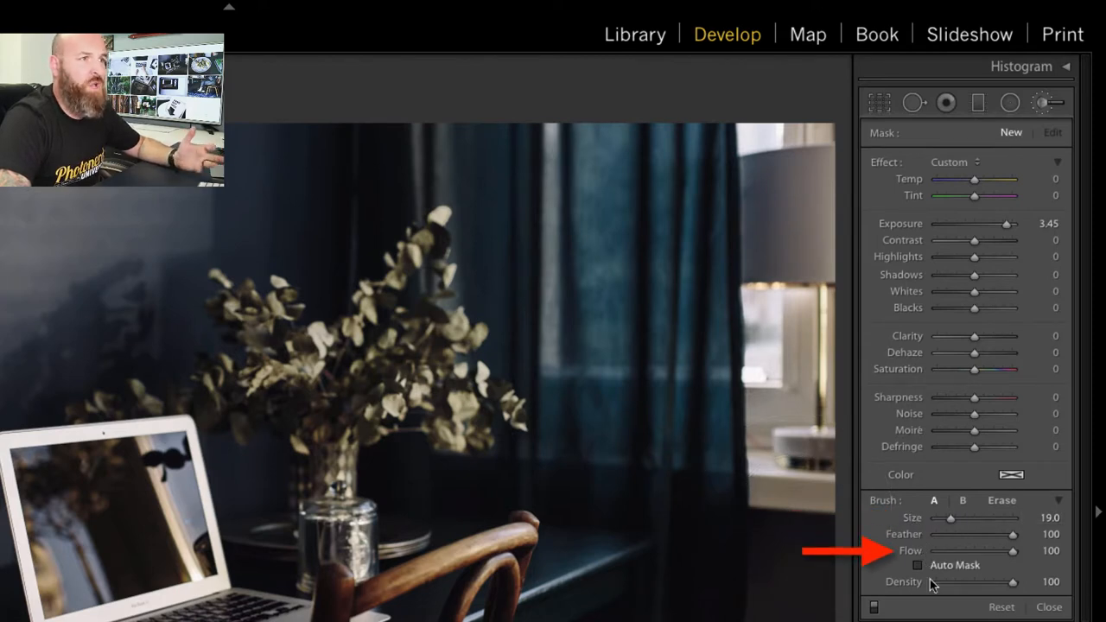
mouse_move(918, 565)
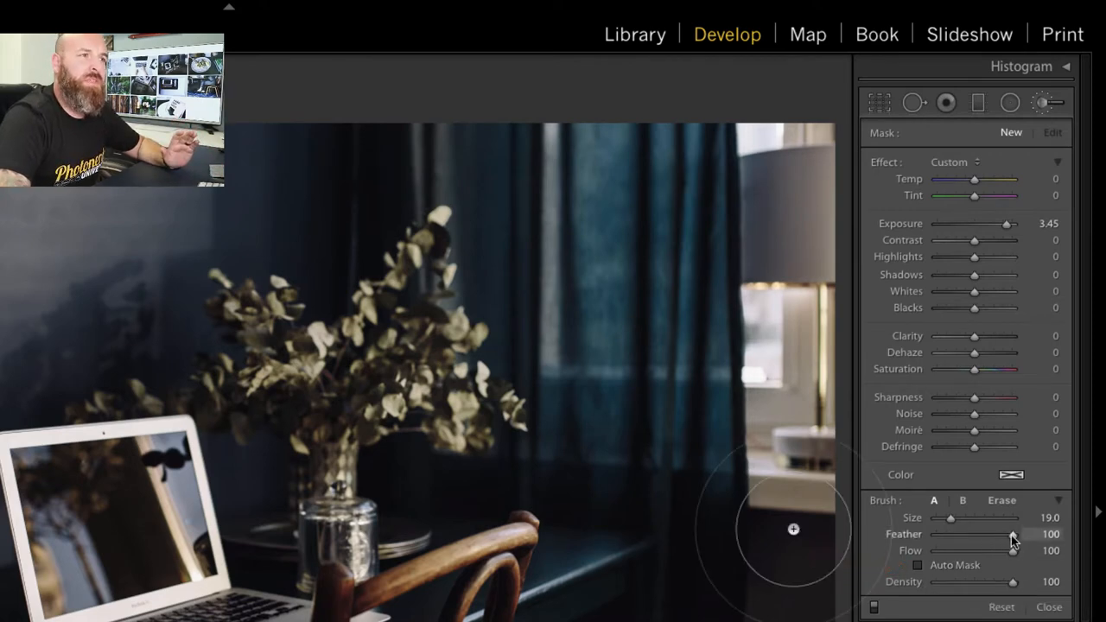
Step: Lower the brush Feather to 0 for a hard-edged brush, size 17.7
drag(1012, 534, 960, 533)
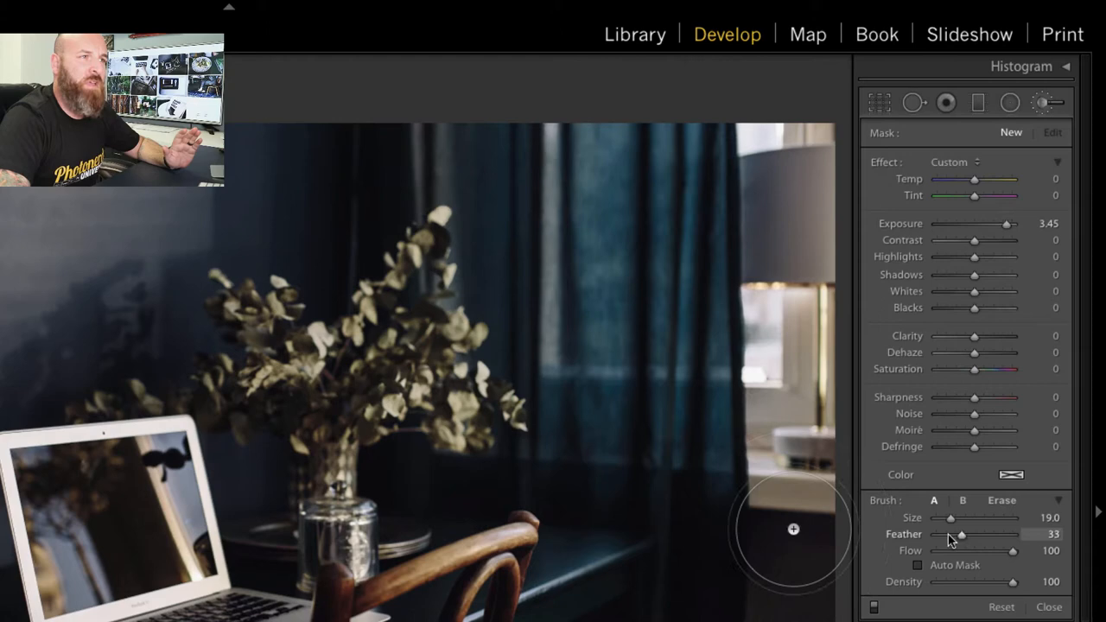
drag(961, 534, 935, 533)
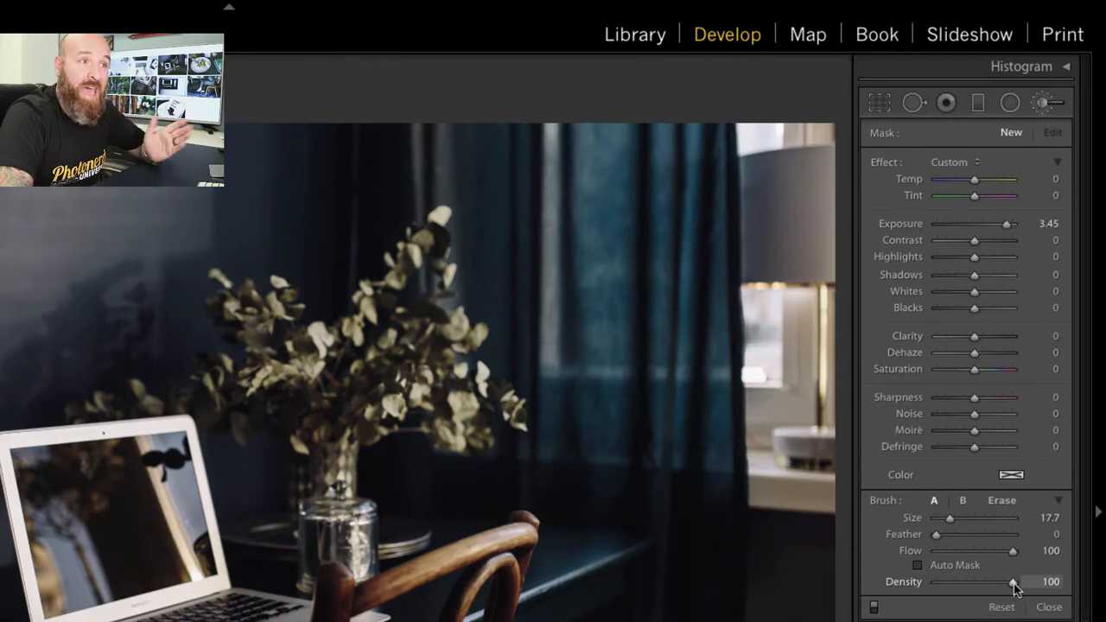
Step: Set brush Density to 50 and raise brush Exposure to 4.00
drag(1015, 581, 974, 582)
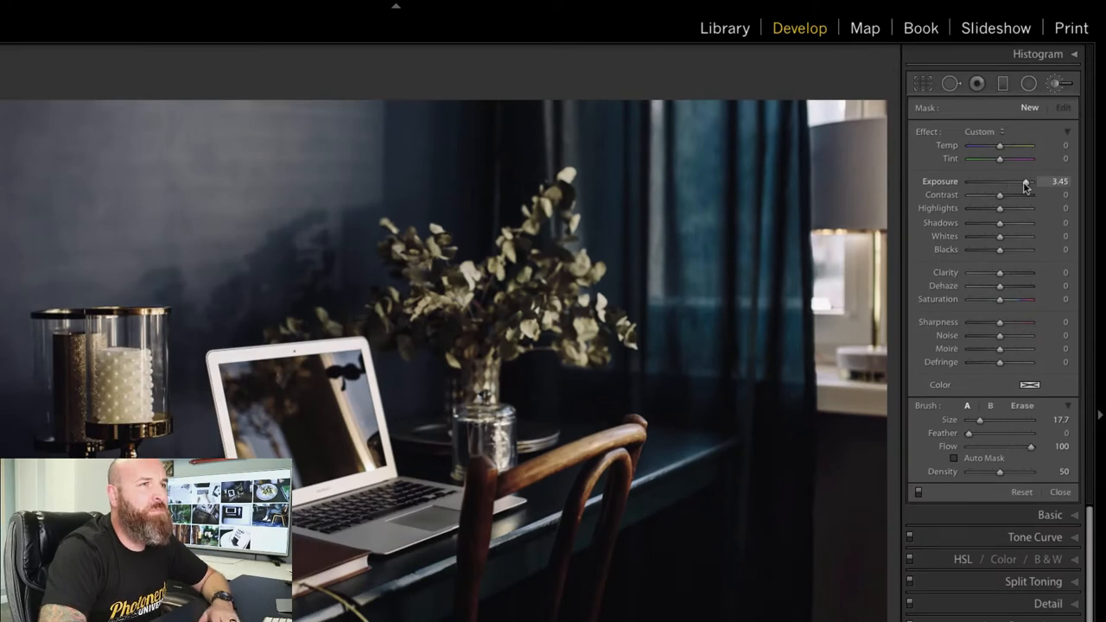
drag(1024, 181, 1029, 182)
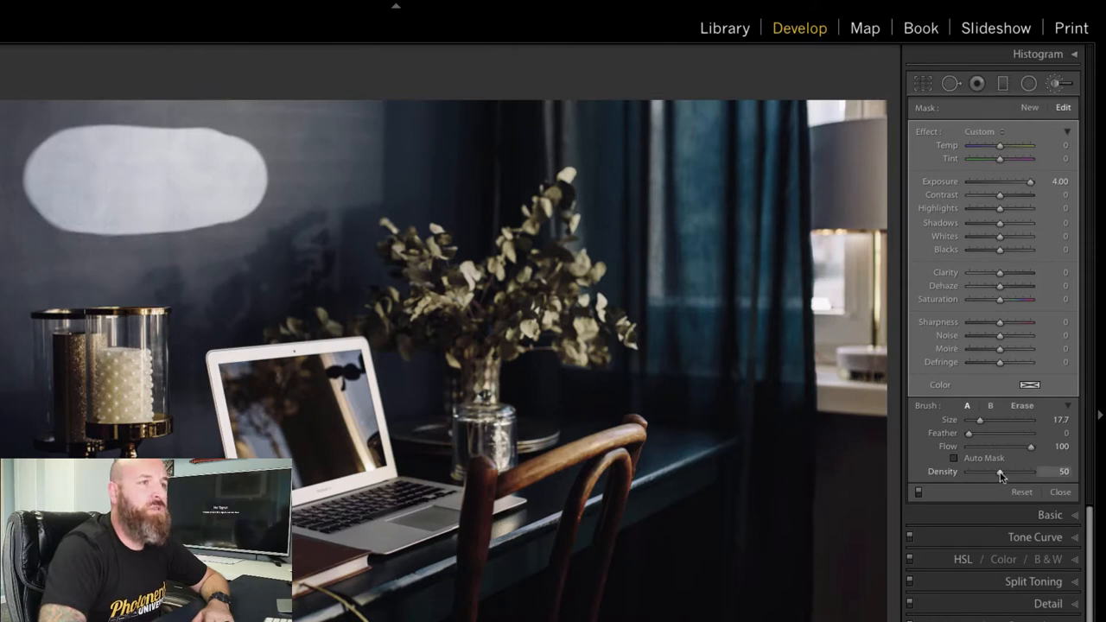
Step: Return brush Density to 100 and lower Flow to about 50
drag(1005, 472, 1030, 472)
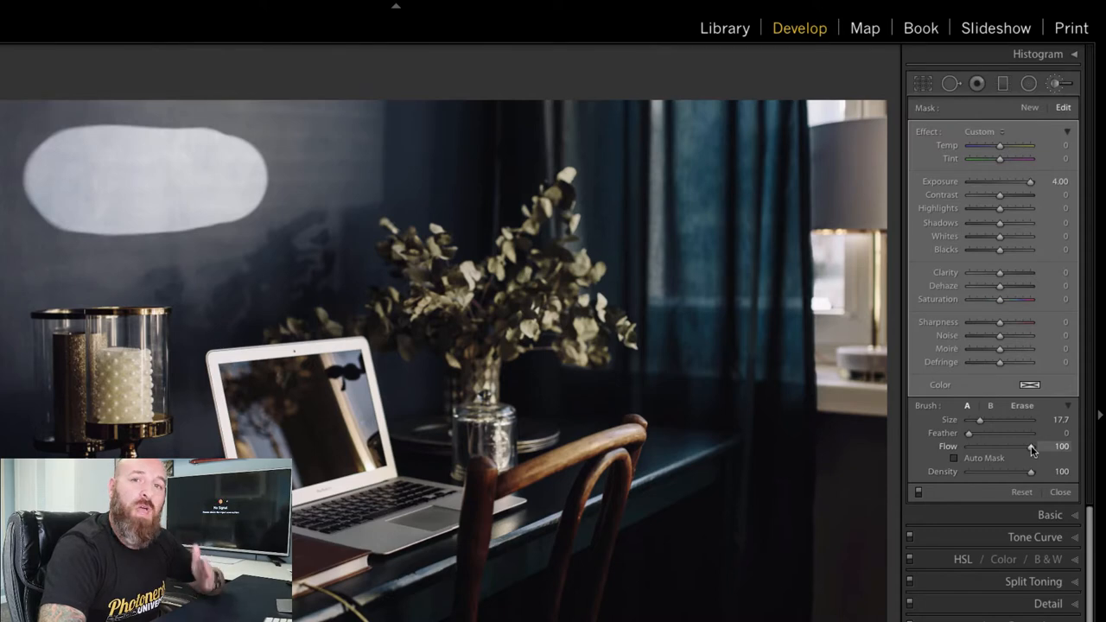
drag(1046, 446, 998, 446)
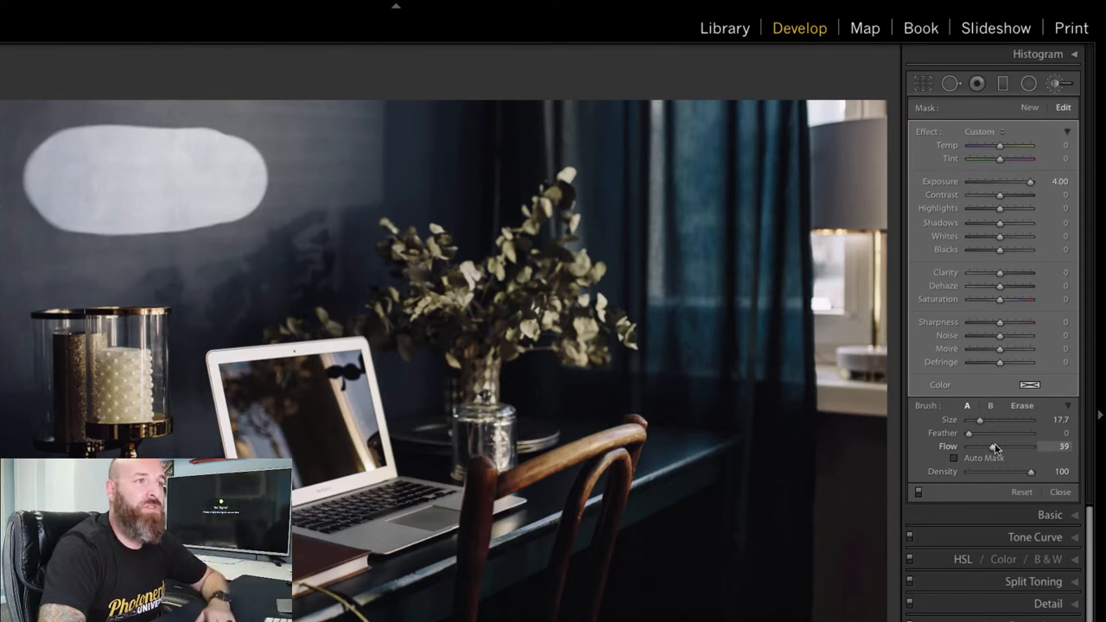
drag(1003, 446, 1015, 446)
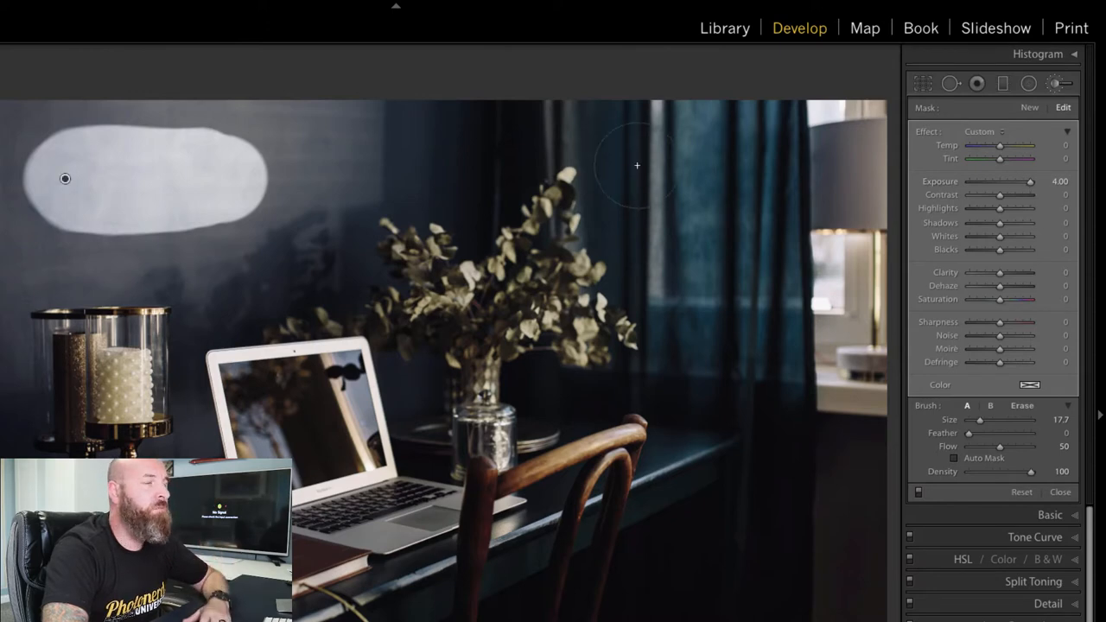
mouse_move(470, 140)
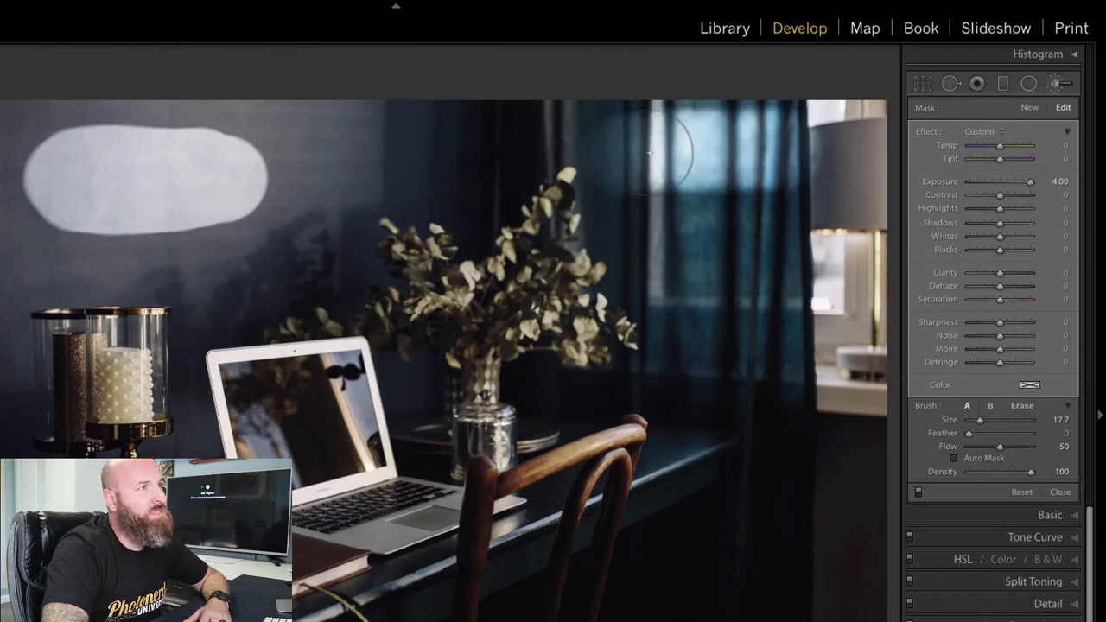
mouse_move(625, 155)
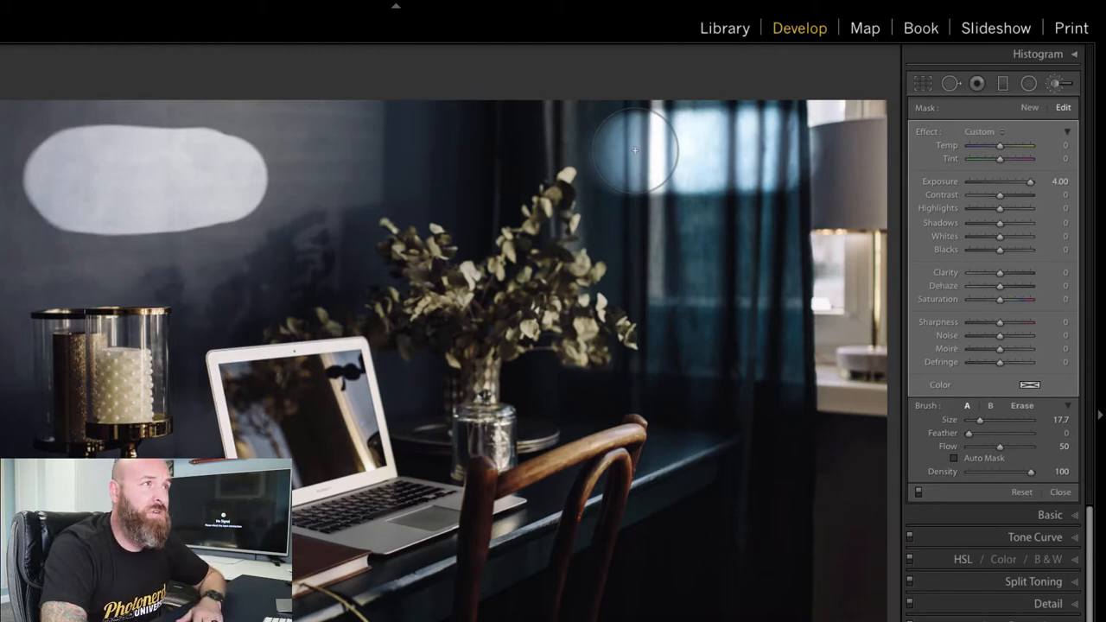
mouse_move(630, 153)
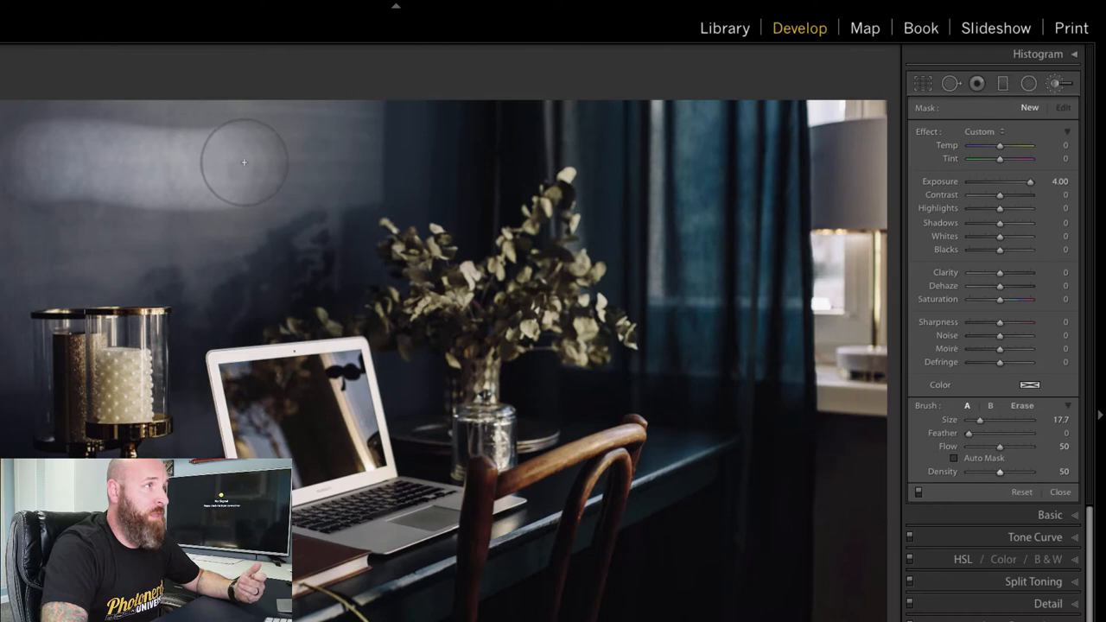
Step: Paint a density-50 exposure stroke across the upper-left wall
drag(244, 163, 163, 161)
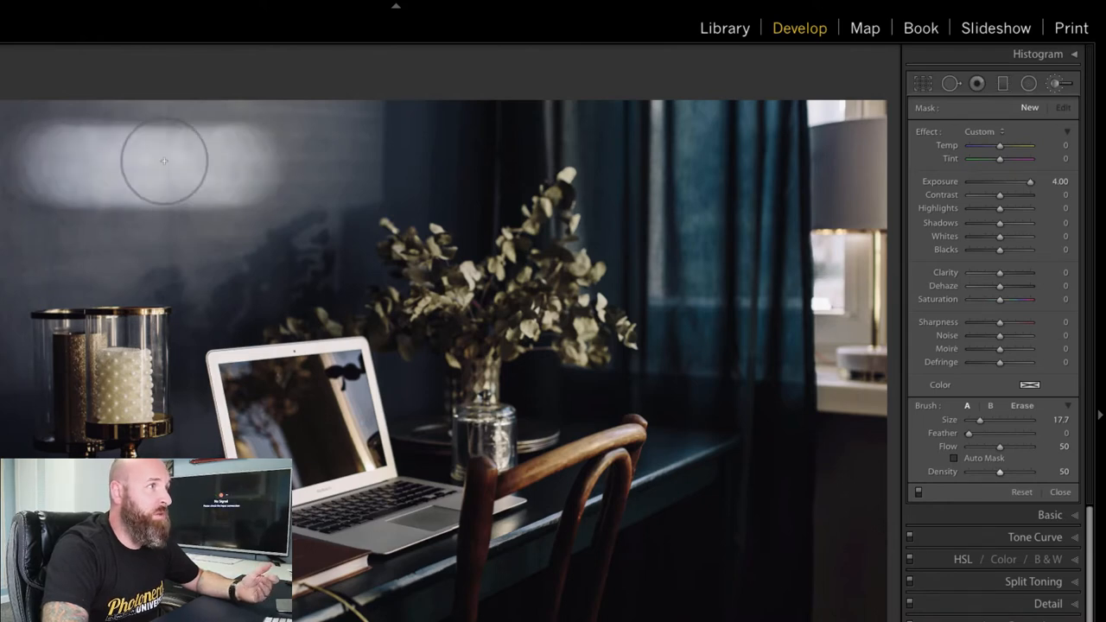
drag(164, 162, 106, 168)
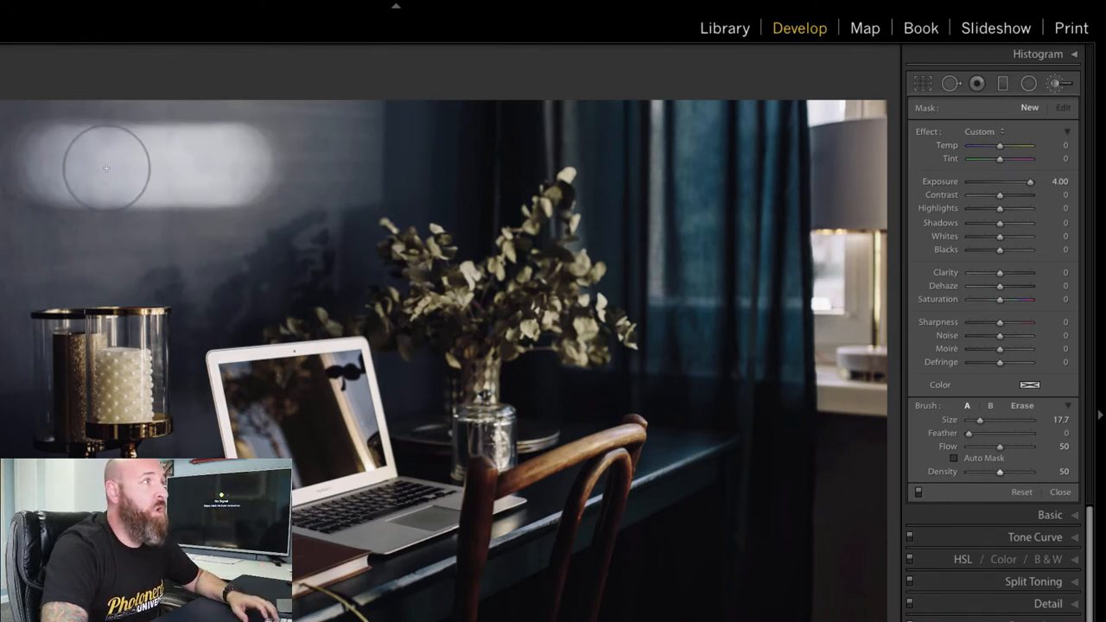
mouse_move(208, 164)
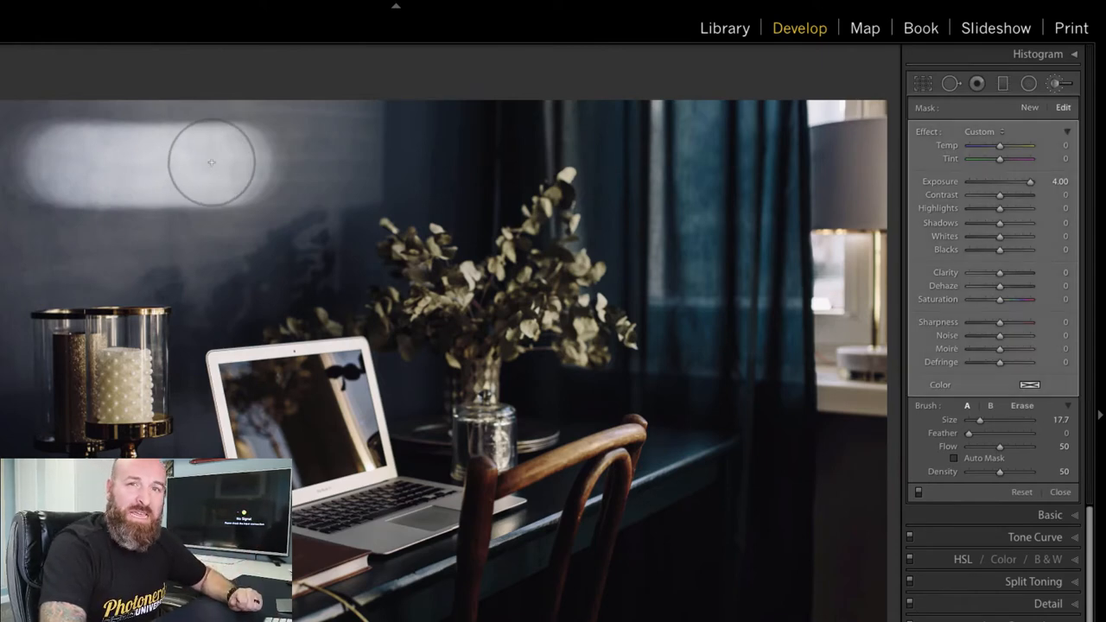
click(38, 162)
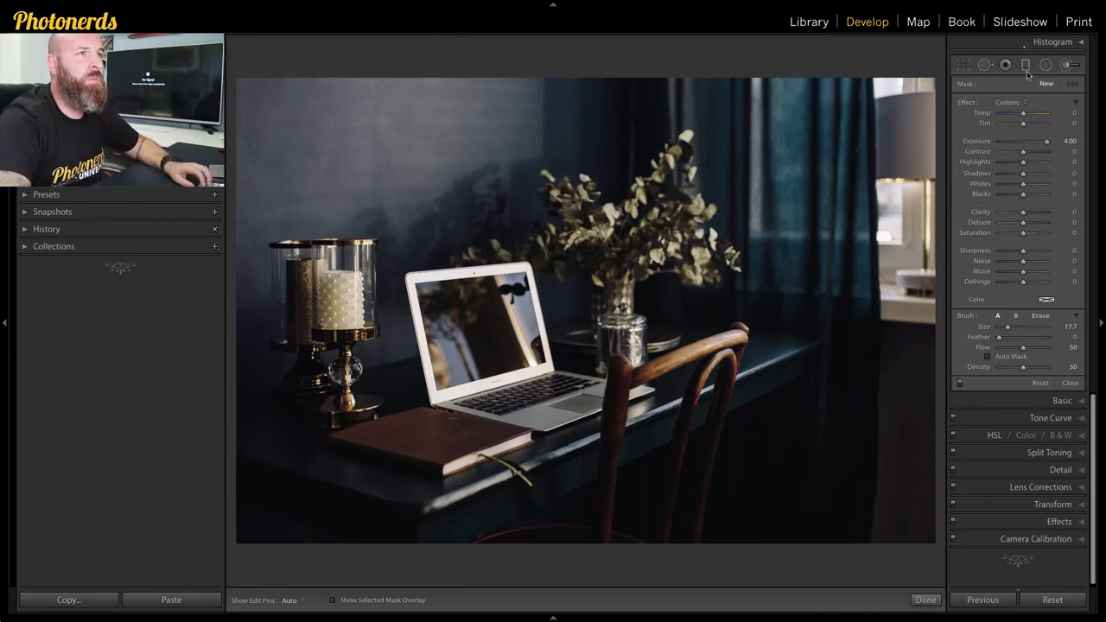
Step: Select the Graduated Filter and switch its mask to Brush mode
click(1025, 65)
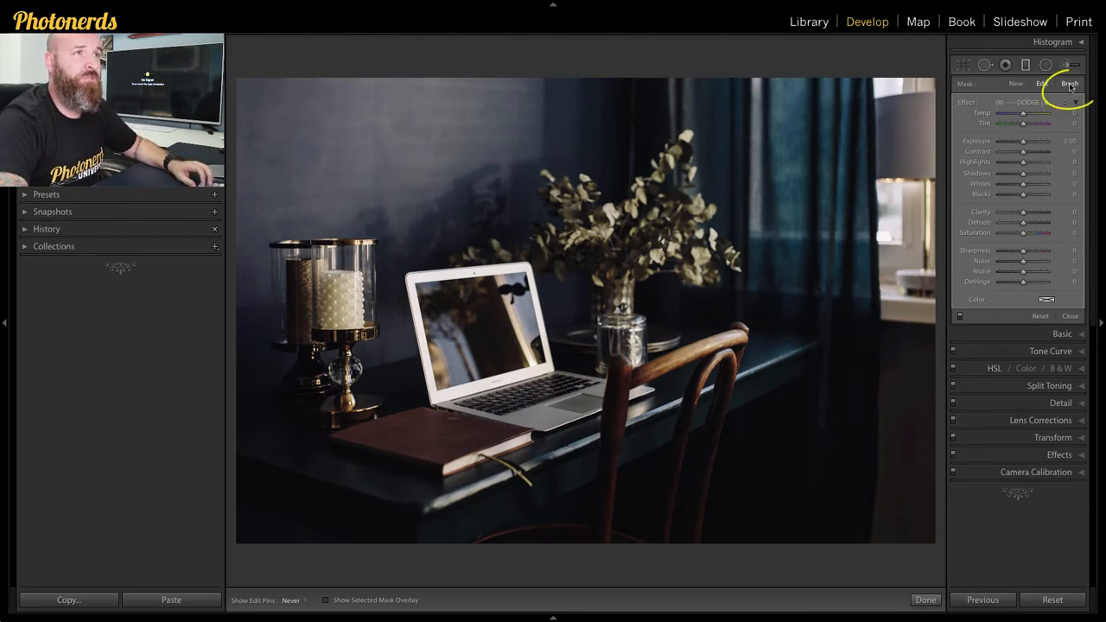
mouse_move(1070, 83)
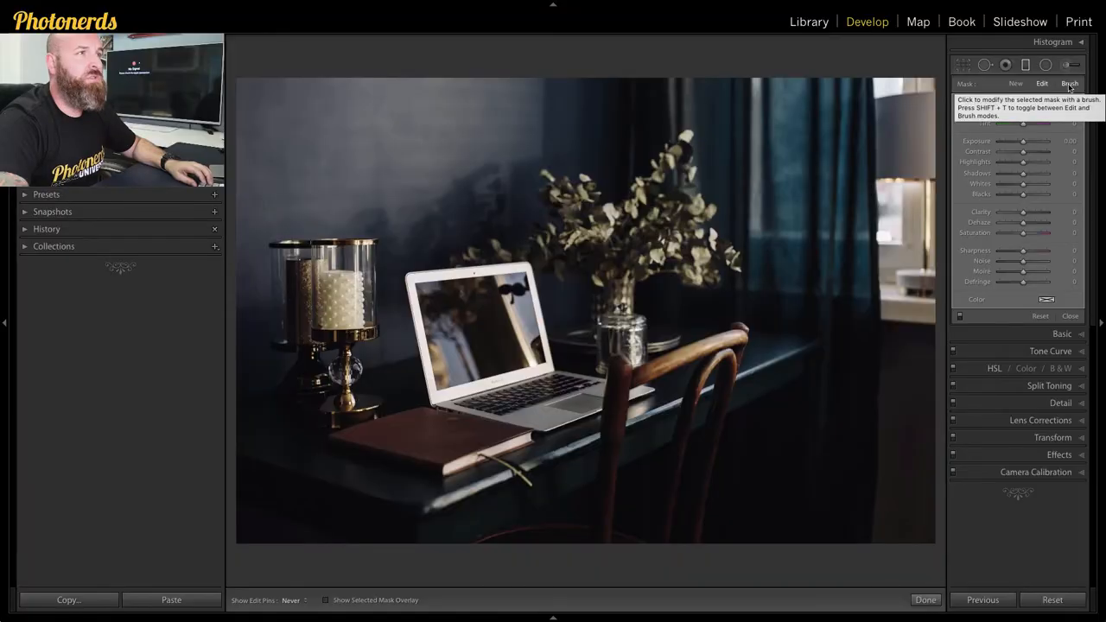
click(1070, 83)
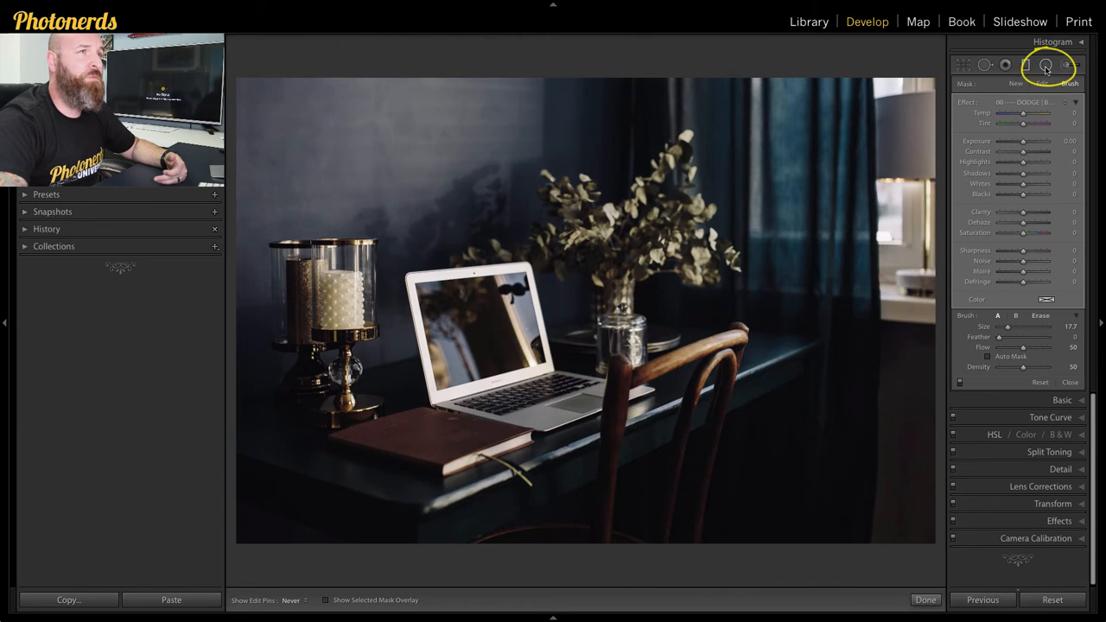
Step: Switch to the Radial Filter, showing its ellipse around the laptop and plant
click(1046, 65)
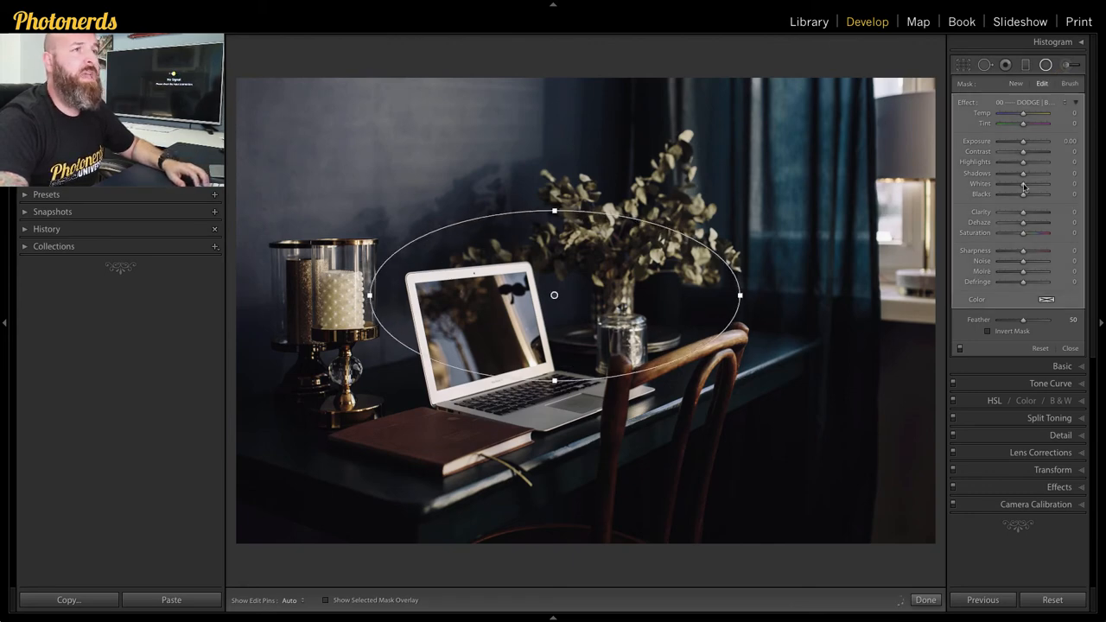
mouse_move(1069, 83)
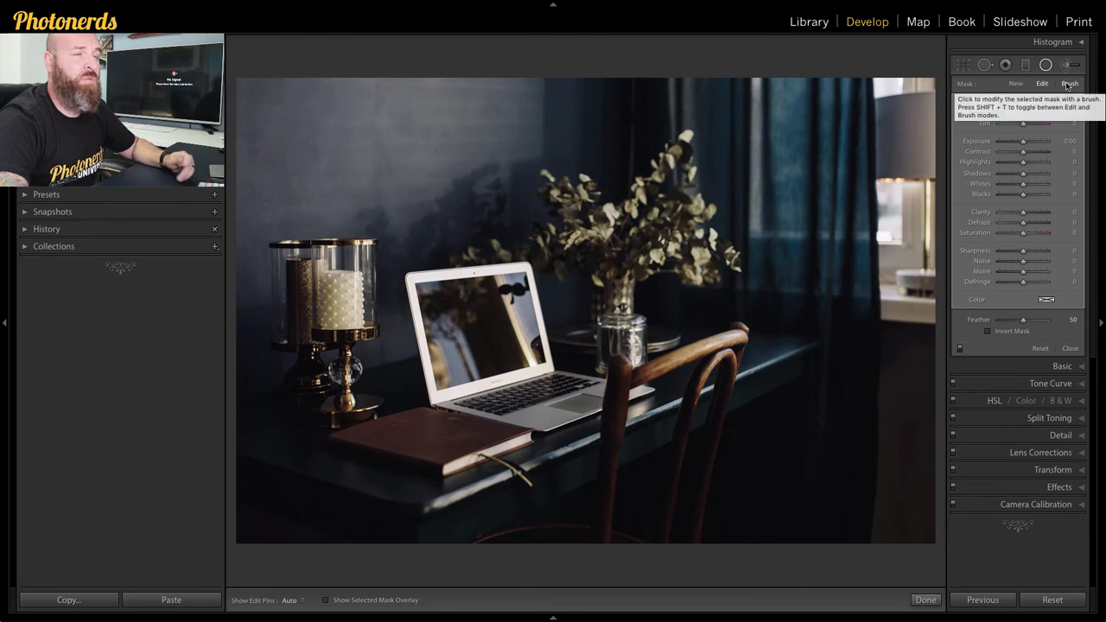